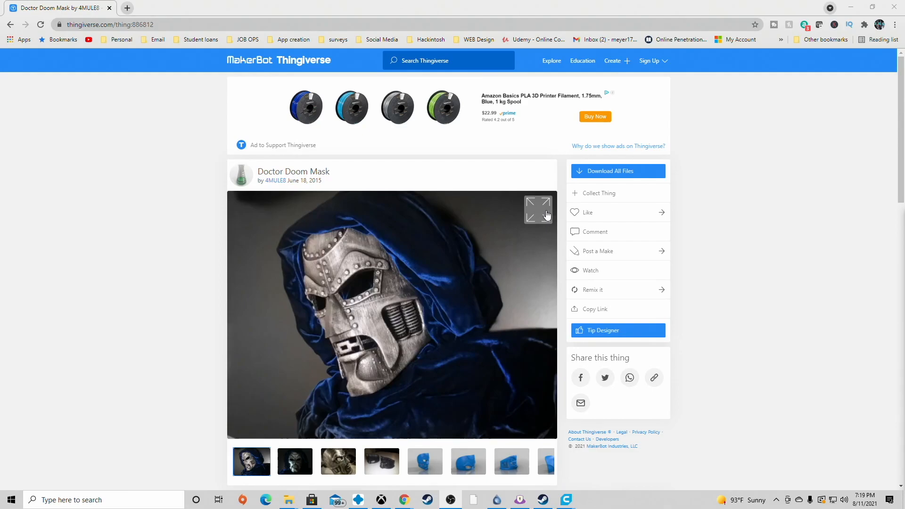
Show the Thing Files list of STL downloads for the Doctor Doom Mask
{"action": "scroll", "scroll_direction": "down", "scroll_amount": 3}
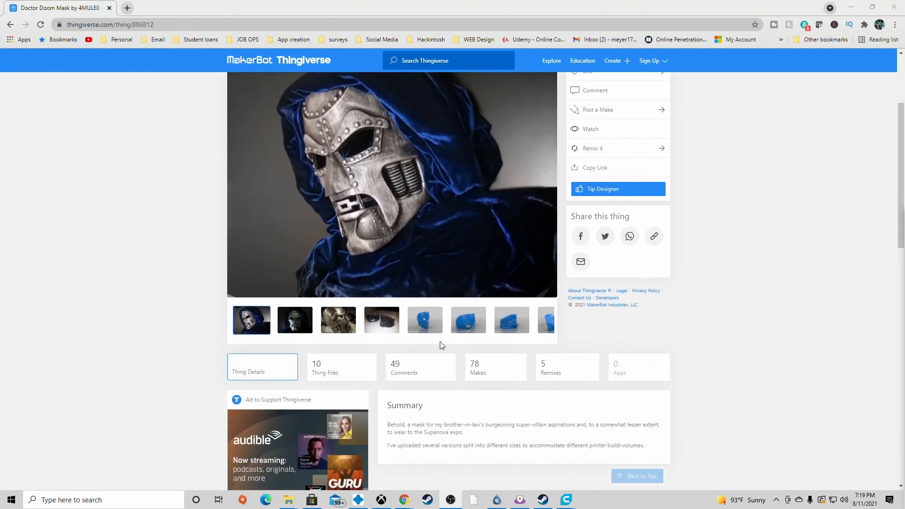
{"action": "left_click", "coordinate": [324, 367]}
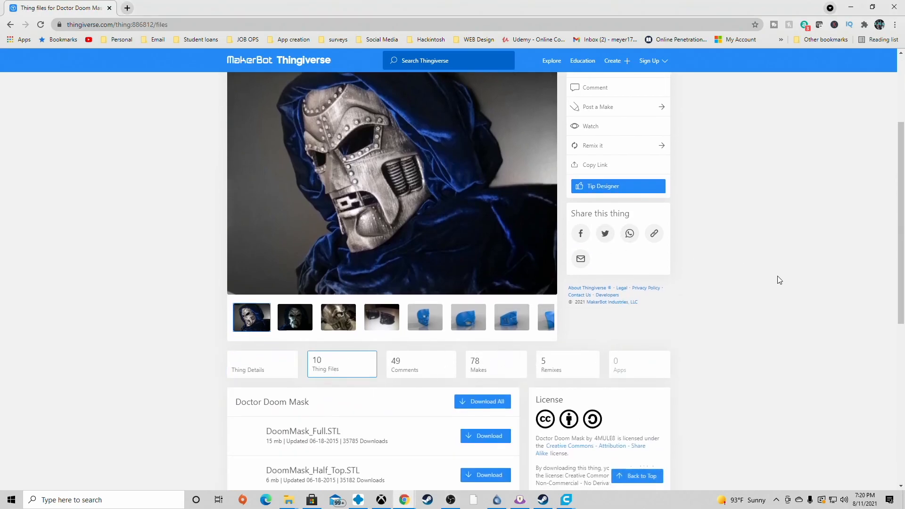
{"action": "scroll", "scroll_direction": "down", "scroll_amount": 3}
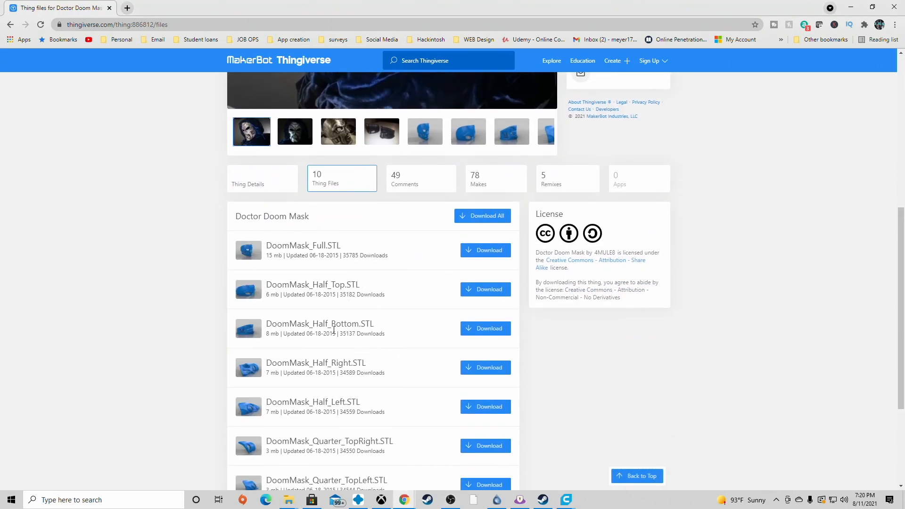
{"action": "scroll", "scroll_direction": "down", "scroll_amount": 3}
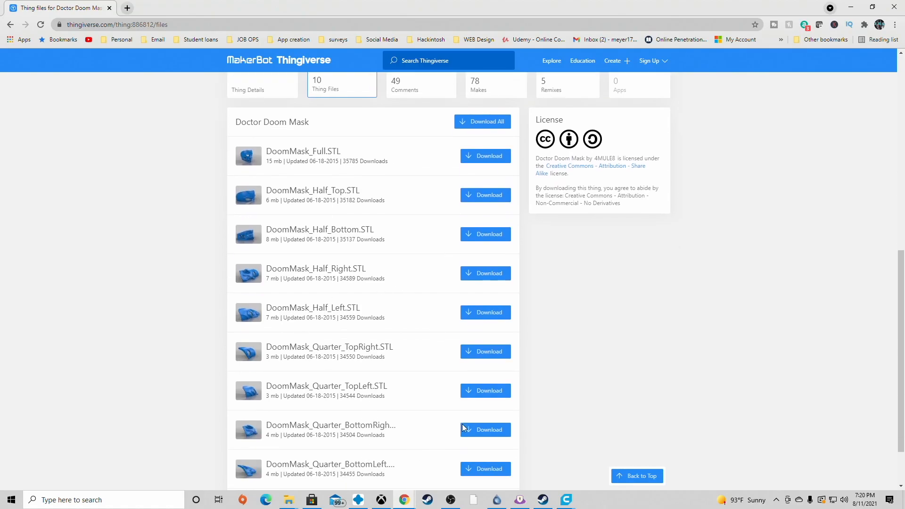
{"action": "scroll", "scroll_direction": "up", "scroll_amount": 3}
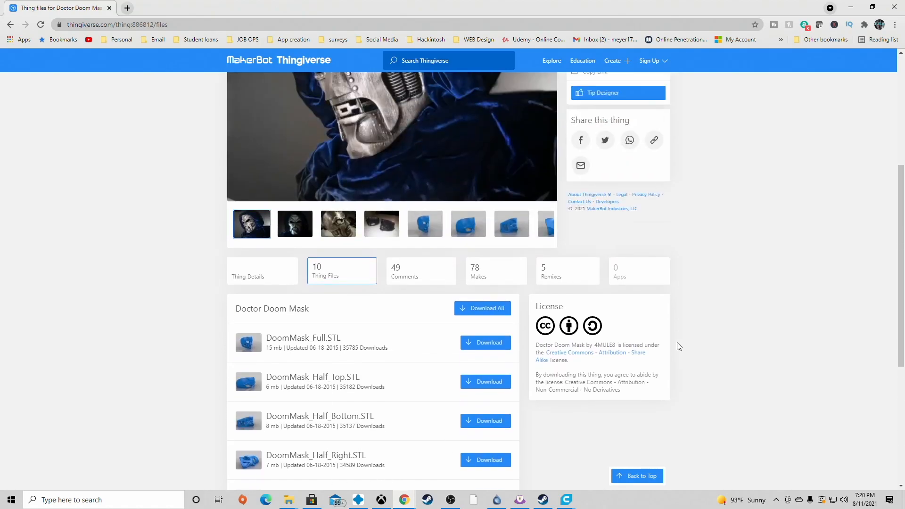
{"action": "scroll", "scroll_direction": "up", "scroll_amount": 3}
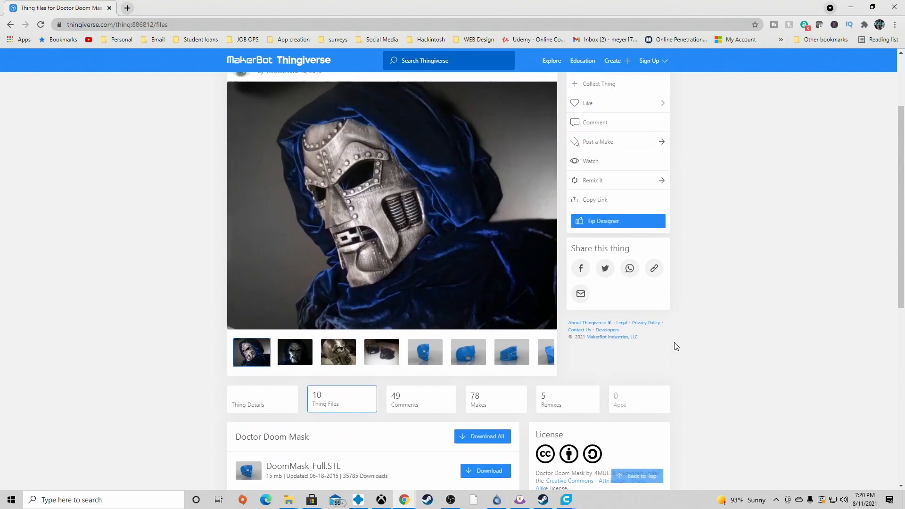
{"action": "scroll", "scroll_direction": "up", "scroll_amount": 3}
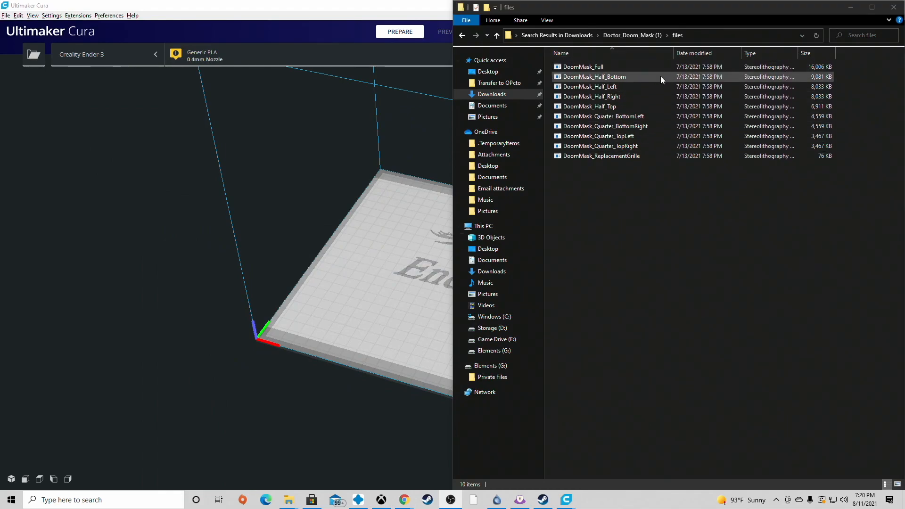
Load DoomMask_Full.STL onto the Ender-3 build plate
{"action": "left_click", "coordinate": [583, 67]}
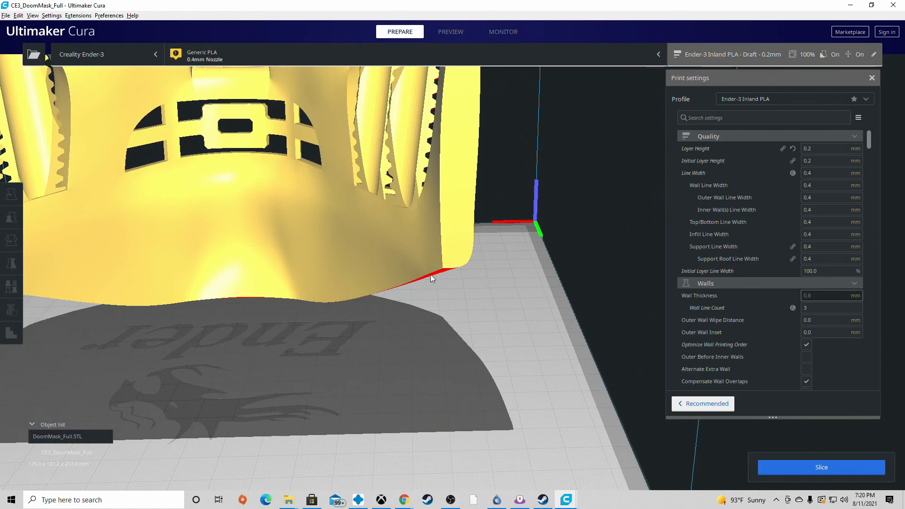
{"action": "mouse_move", "coordinate": [353, 305]}
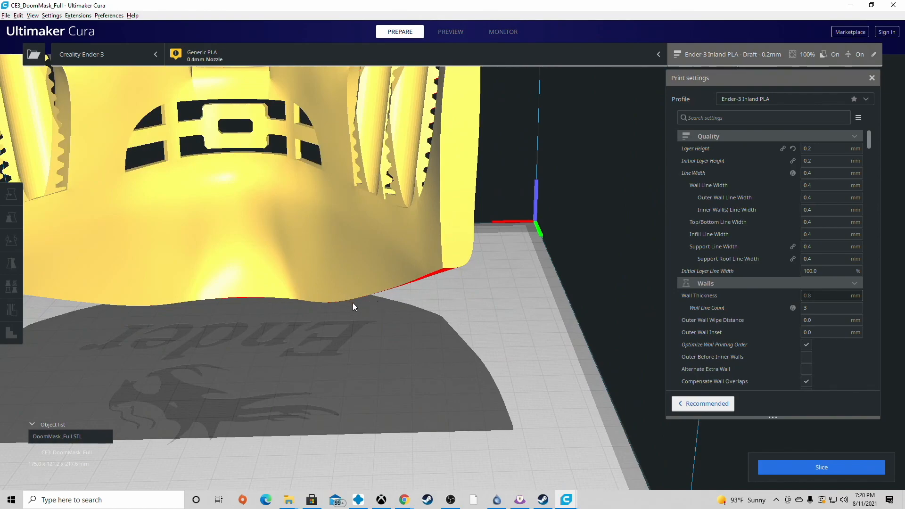
{"action": "mouse_move", "coordinate": [374, 344]}
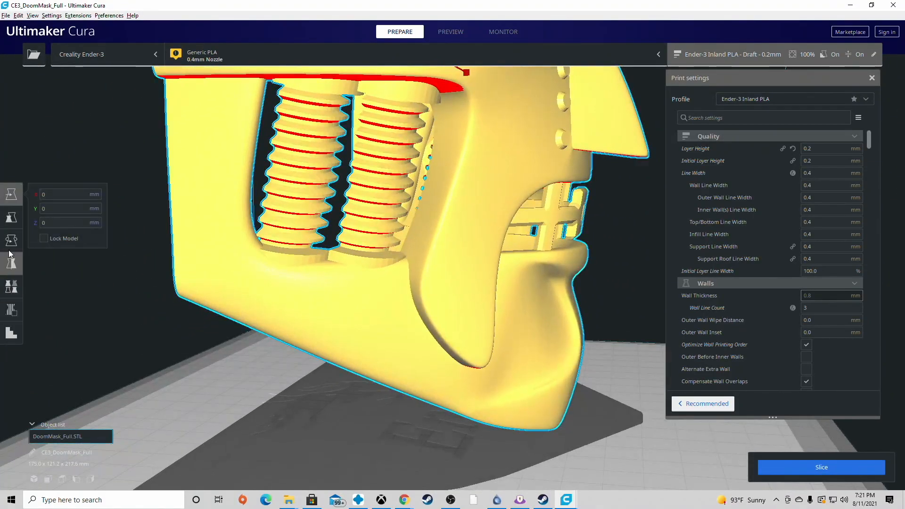
Lay the mask flat on the build plate using the Rotate tool's Lay Flat
{"action": "left_click", "coordinate": [10, 240]}
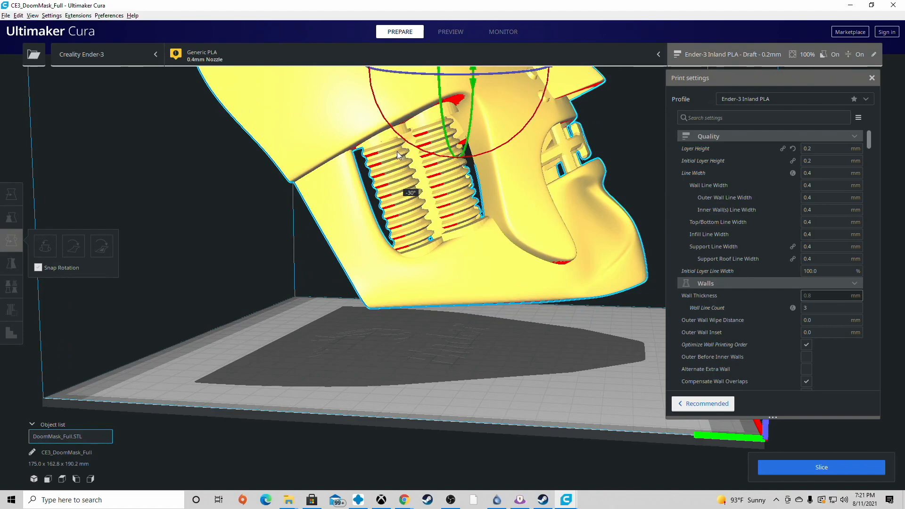
{"action": "mouse_move", "coordinate": [384, 152]}
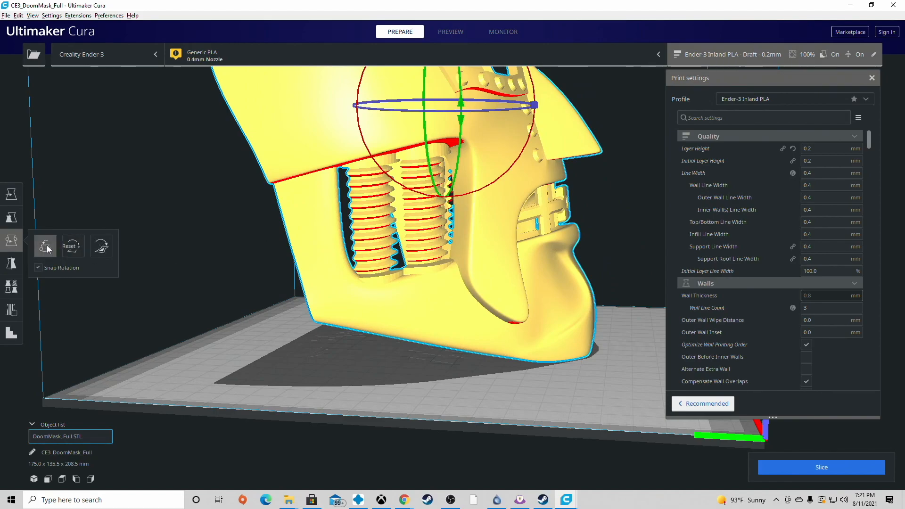
{"action": "left_click", "coordinate": [46, 245]}
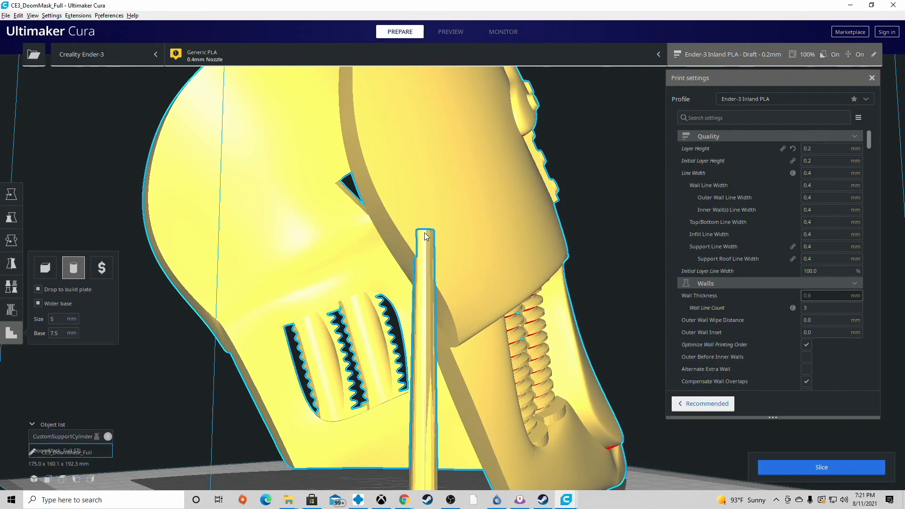
Delete a stray support cylinder, then show the Custom print settings categories
{"action": "right_click", "coordinate": [425, 236]}
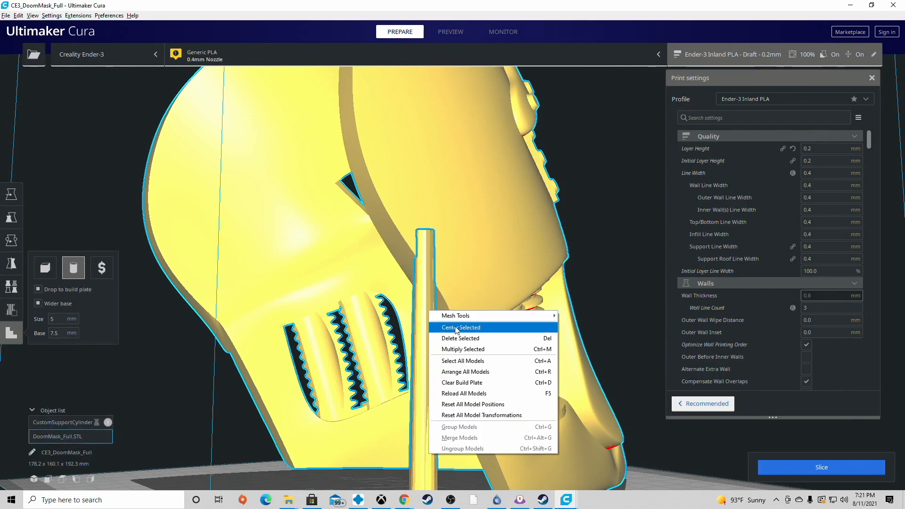
{"action": "left_click", "coordinate": [461, 382]}
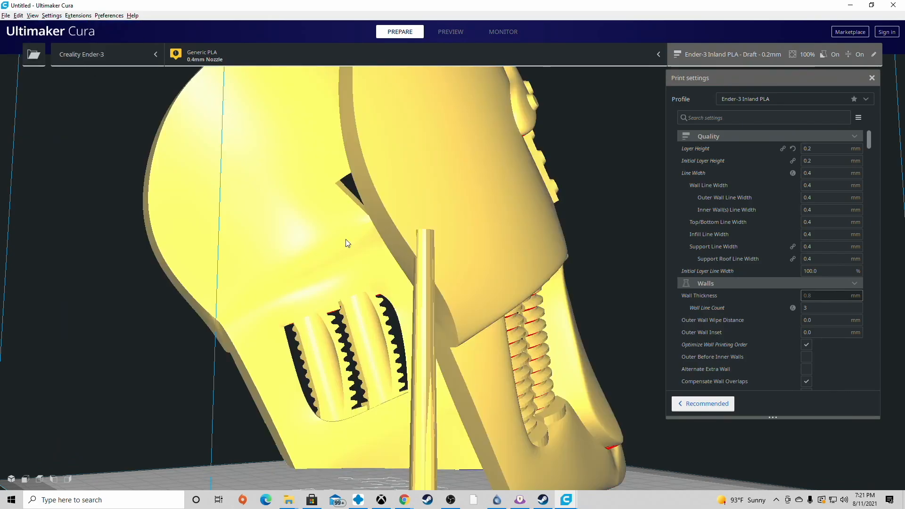
{"action": "right_click", "coordinate": [424, 236]}
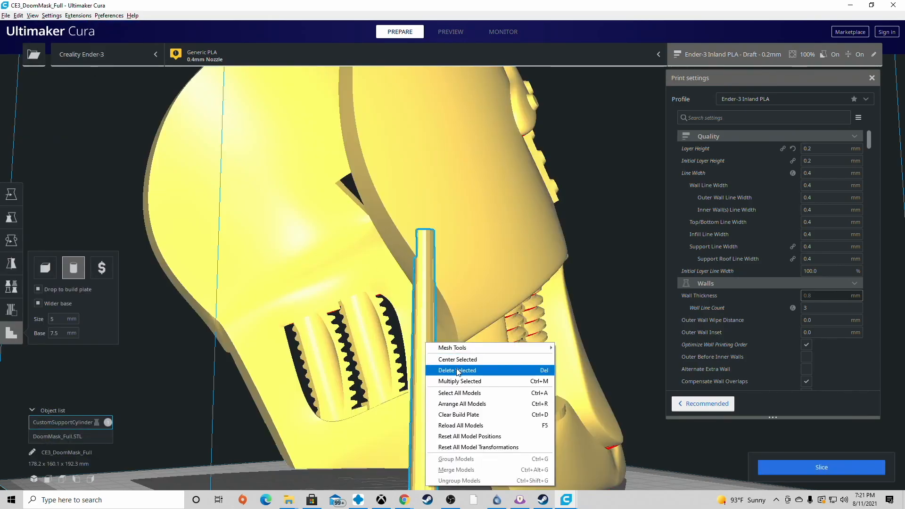
{"action": "left_click", "coordinate": [457, 370]}
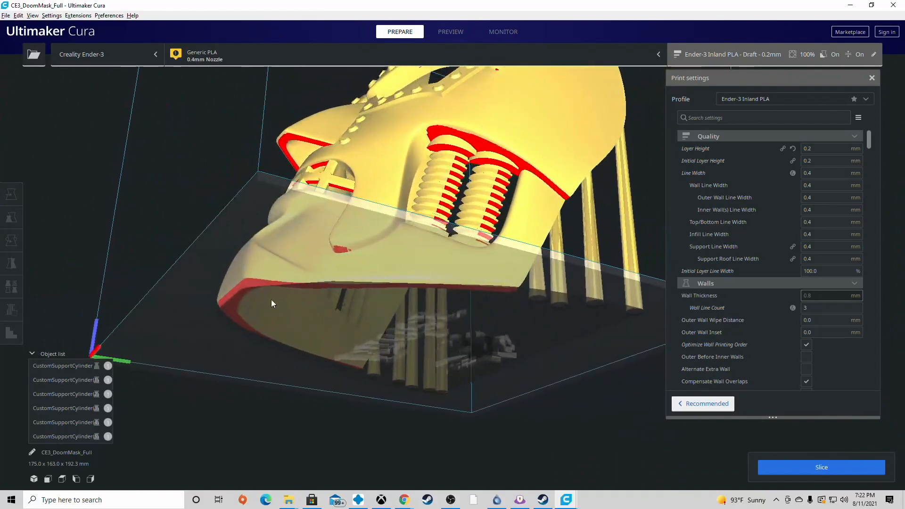
{"action": "left_click", "coordinate": [11, 333]}
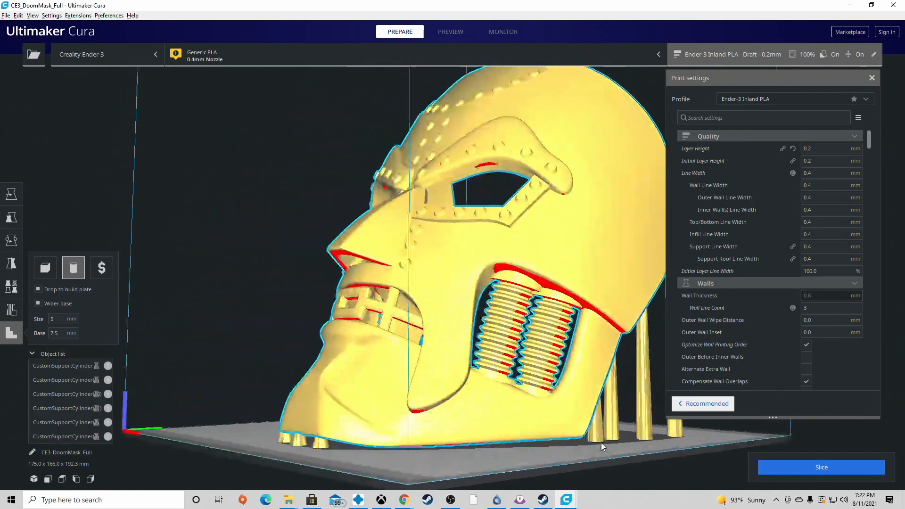
Set Infill Density to 10% and Support Overhang Angle to 80°
{"action": "scroll", "scroll_direction": "down", "scroll_amount": 3}
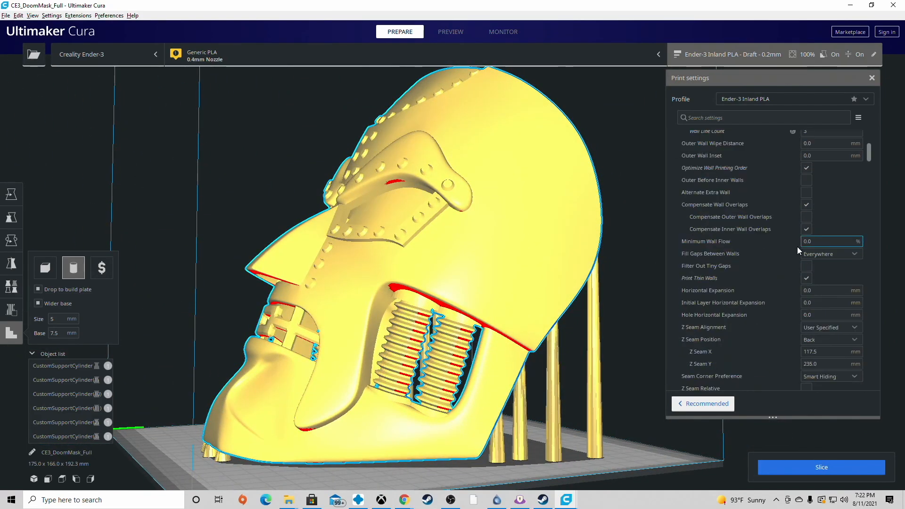
{"action": "scroll", "scroll_direction": "down", "scroll_amount": 3}
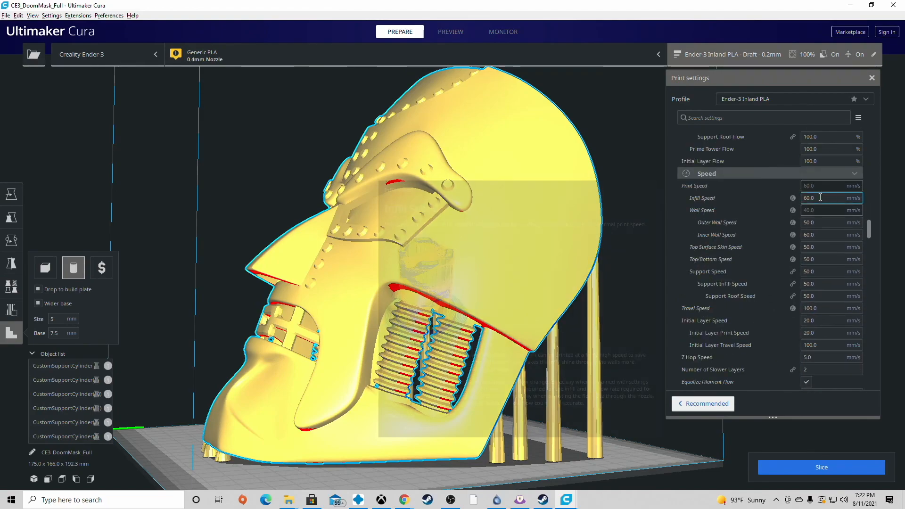
{"action": "scroll", "scroll_direction": "up", "scroll_amount": 3}
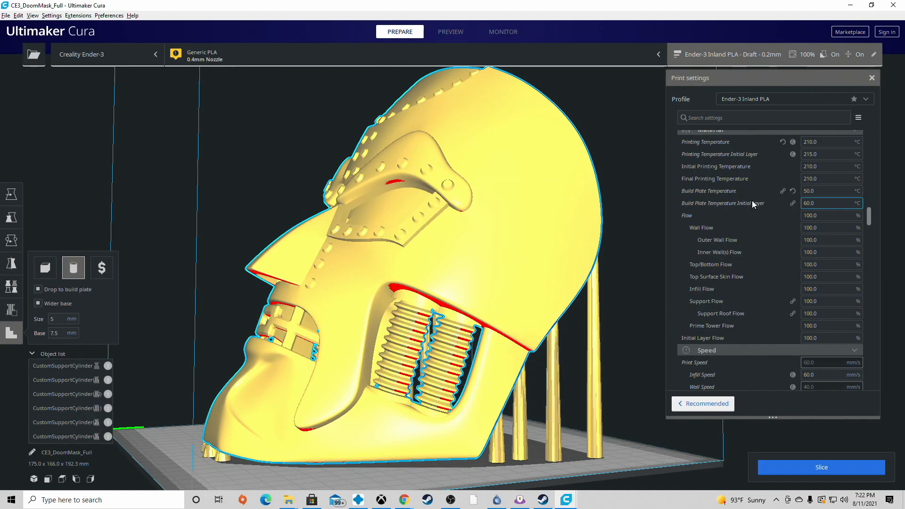
{"action": "scroll", "scroll_direction": "down", "scroll_amount": 3}
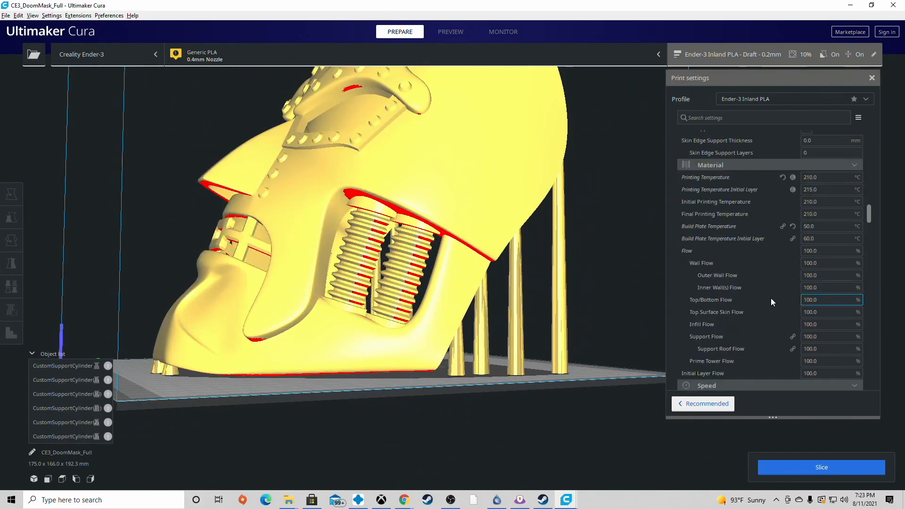
{"action": "scroll", "scroll_direction": "down", "scroll_amount": 3}
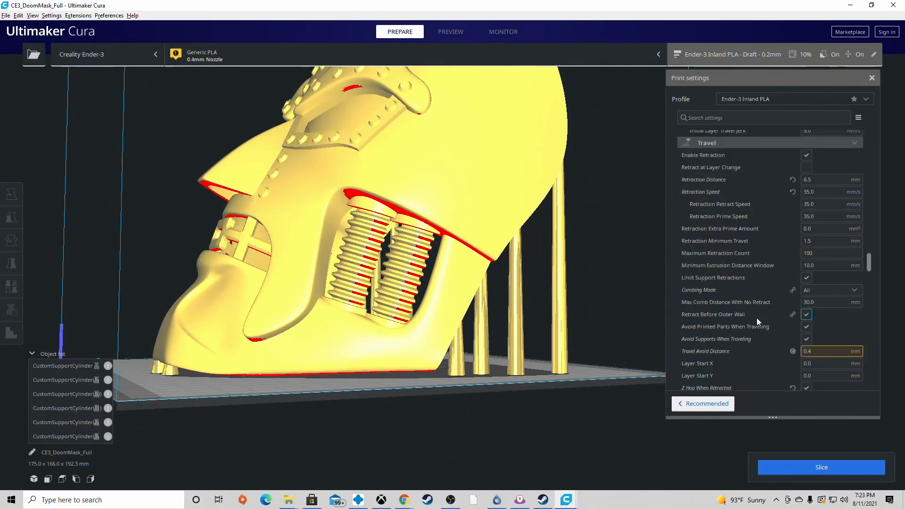
{"action": "scroll", "scroll_direction": "down", "scroll_amount": 3}
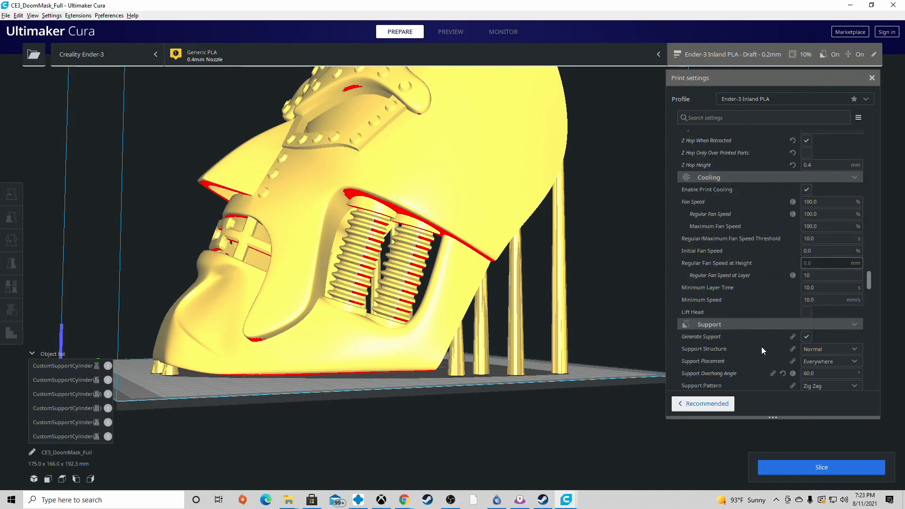
{"action": "scroll", "scroll_direction": "down", "scroll_amount": 3}
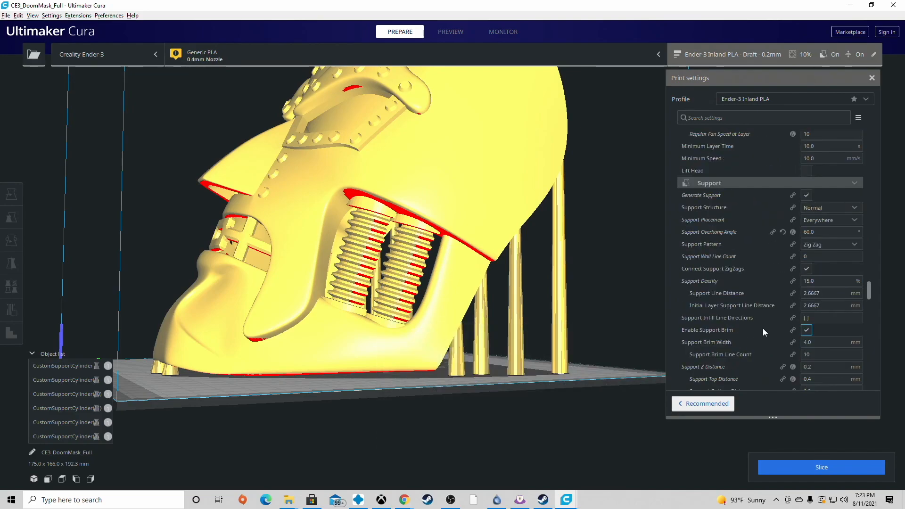
{"action": "scroll", "scroll_direction": "down", "scroll_amount": 3}
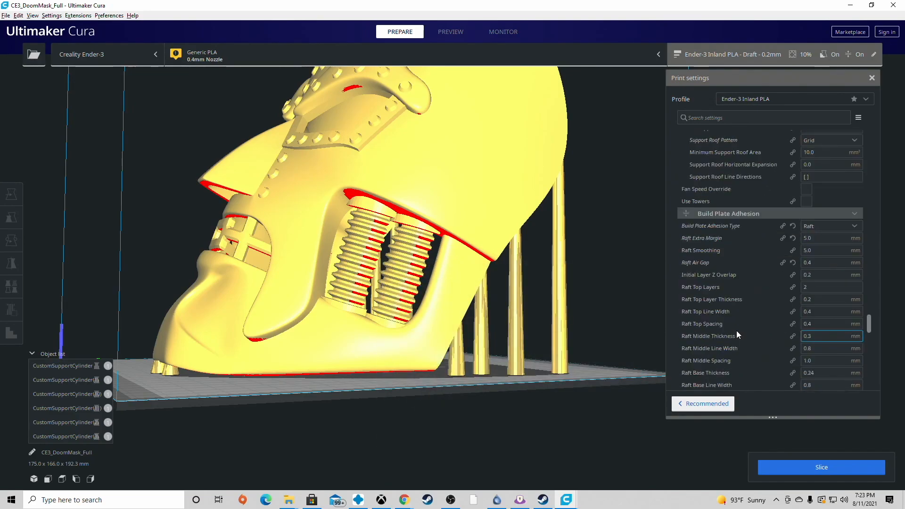
{"action": "scroll", "scroll_direction": "up", "scroll_amount": 3}
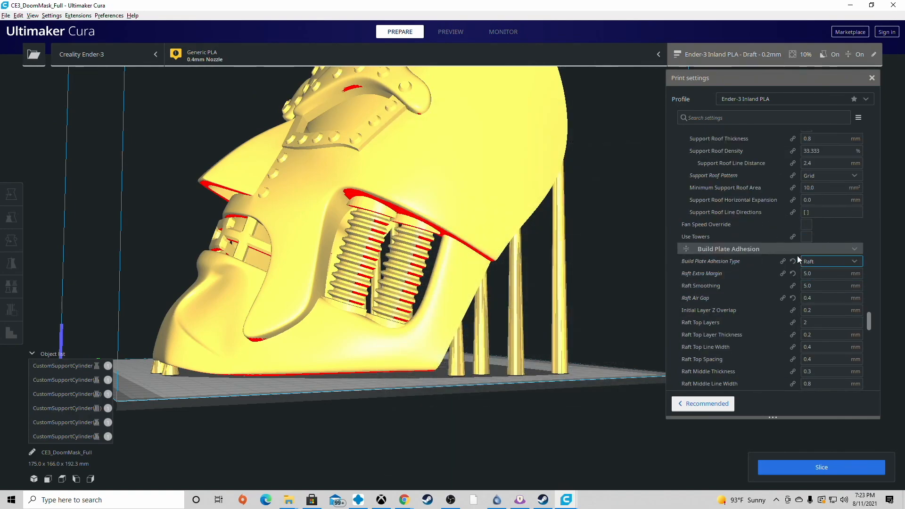
{"action": "scroll", "scroll_direction": "up", "scroll_amount": 3}
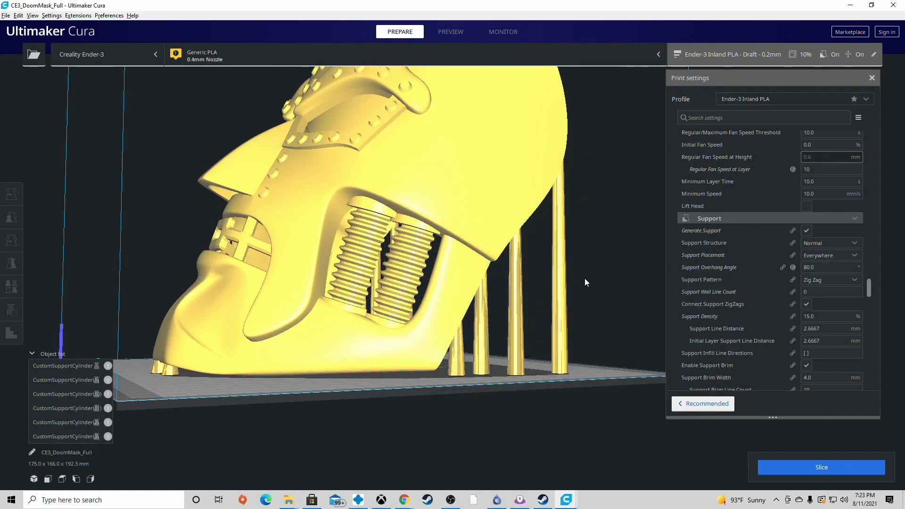
{"action": "mouse_move", "coordinate": [164, 245]}
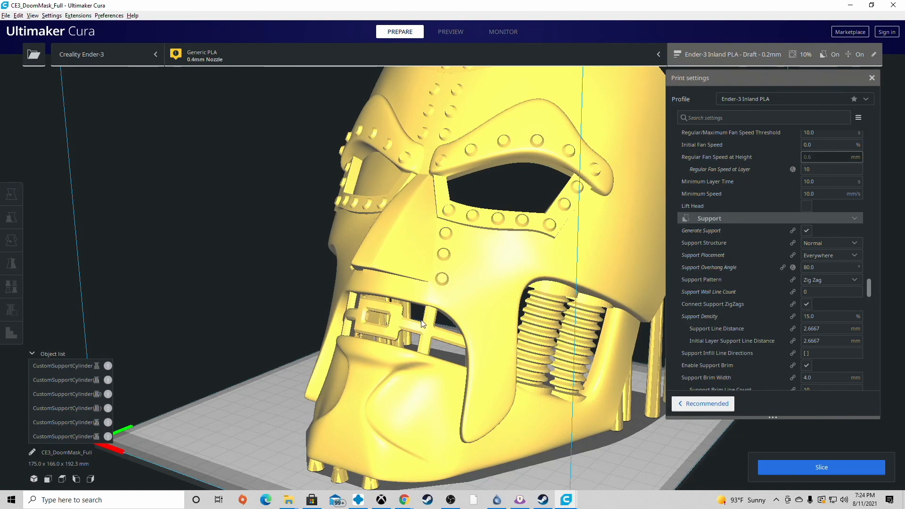
{"action": "mouse_move", "coordinate": [384, 308]}
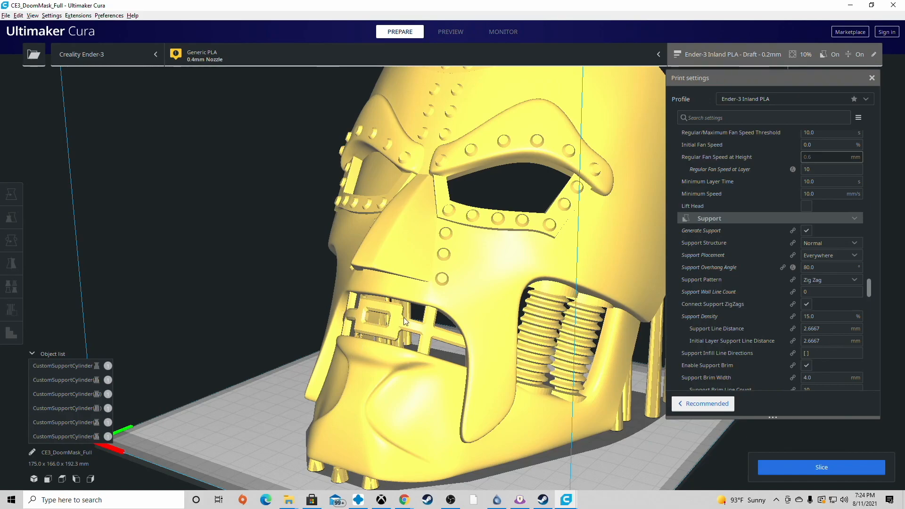
{"action": "mouse_move", "coordinate": [369, 285]}
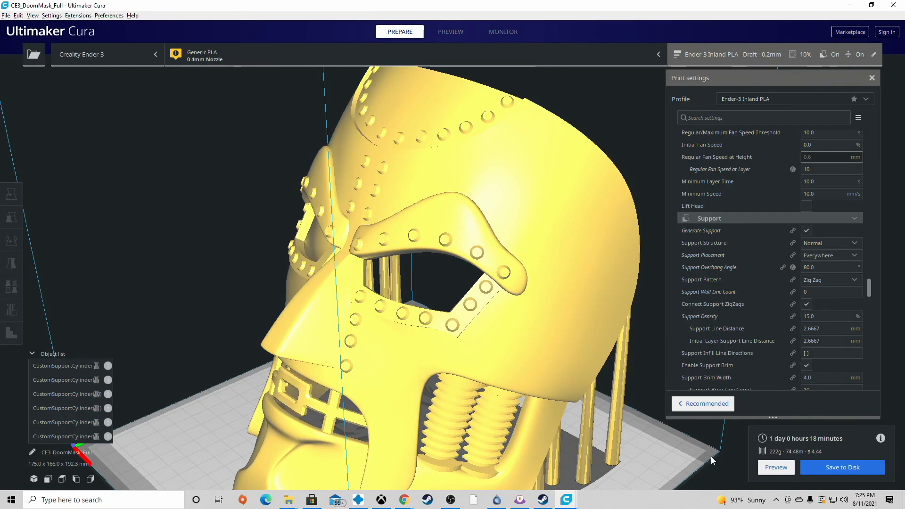
{"action": "left_click", "coordinate": [11, 240]}
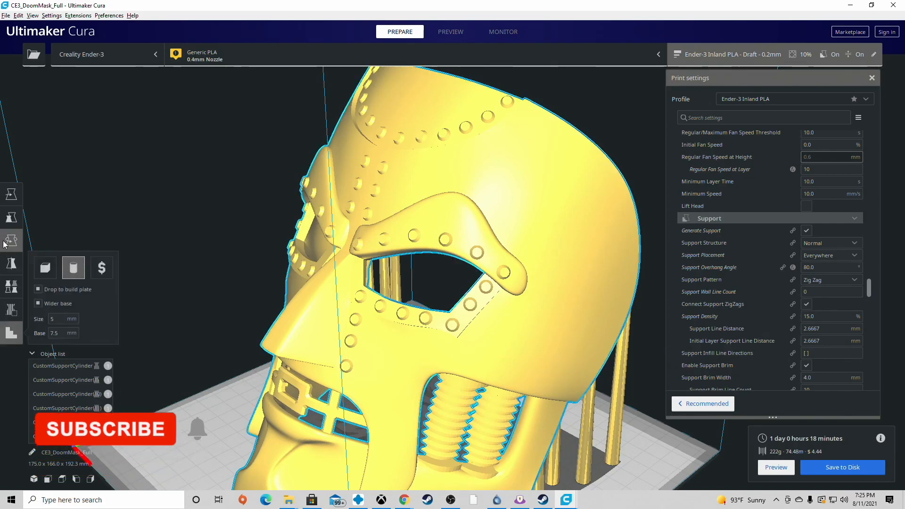
{"action": "left_click", "coordinate": [10, 217]}
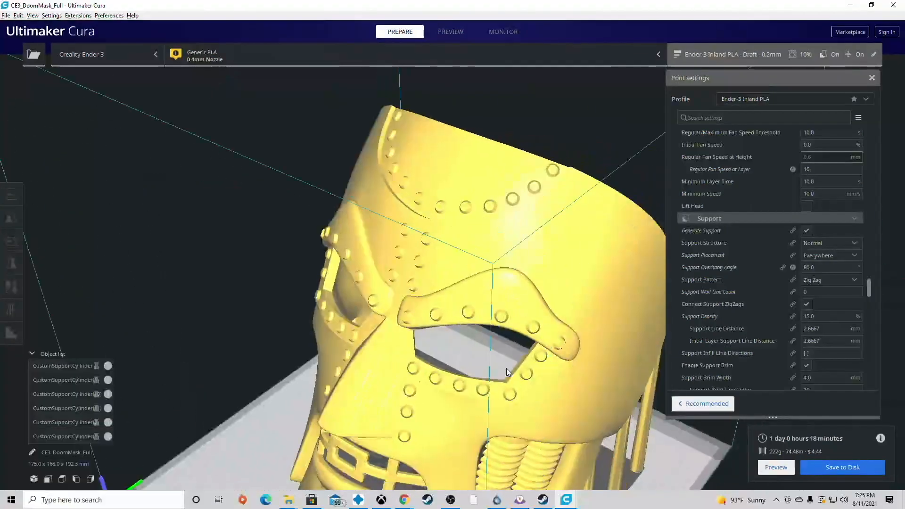
{"action": "left_click", "coordinate": [825, 378]}
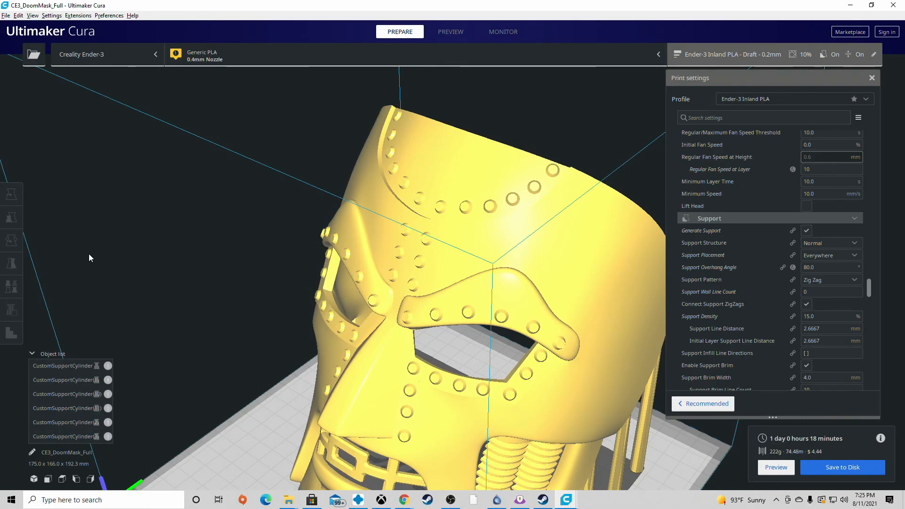
{"action": "mouse_move", "coordinate": [535, 329]}
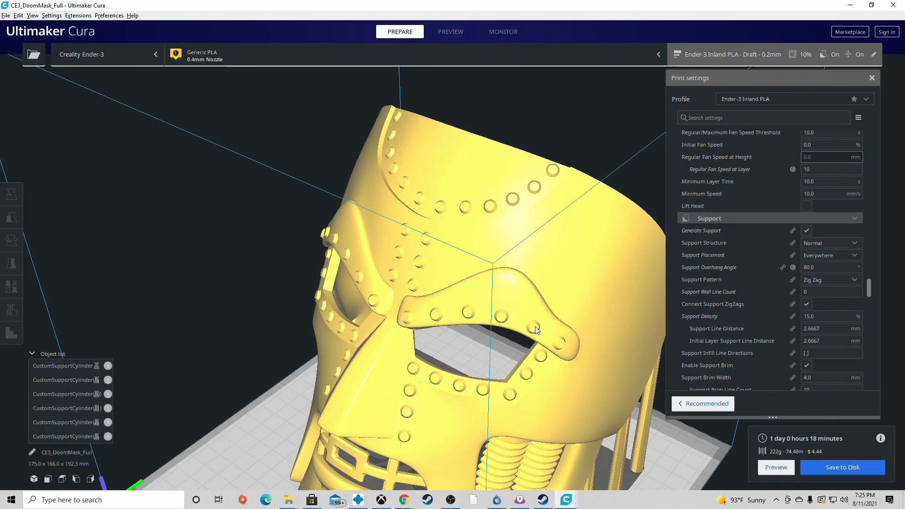